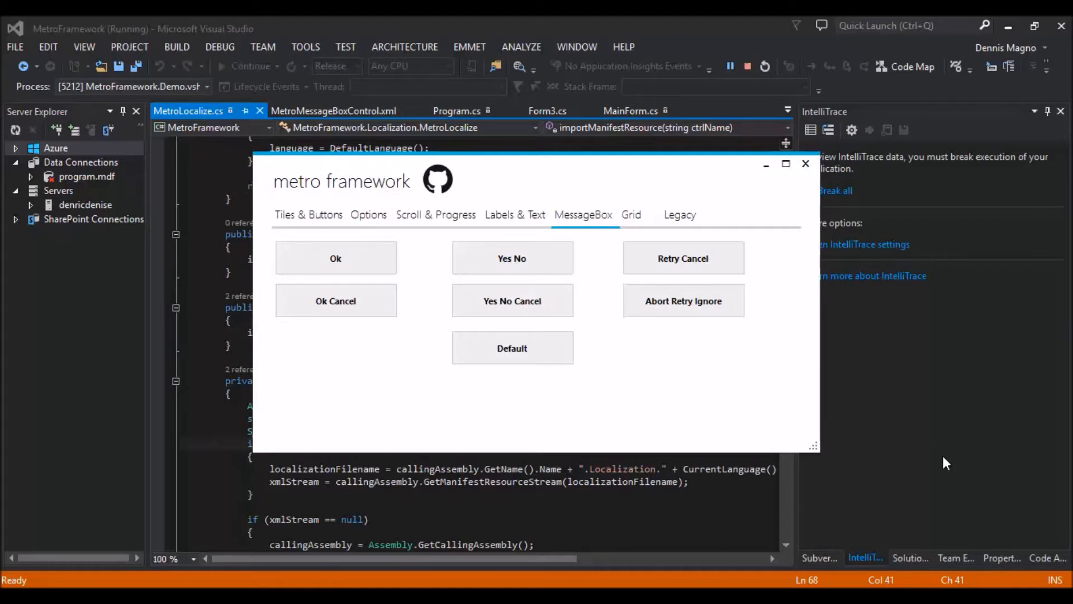
Show the demo's Yes/No/Cancel sample message box with German Ja, Nein, Stornieren buttons
left_click(336, 258)
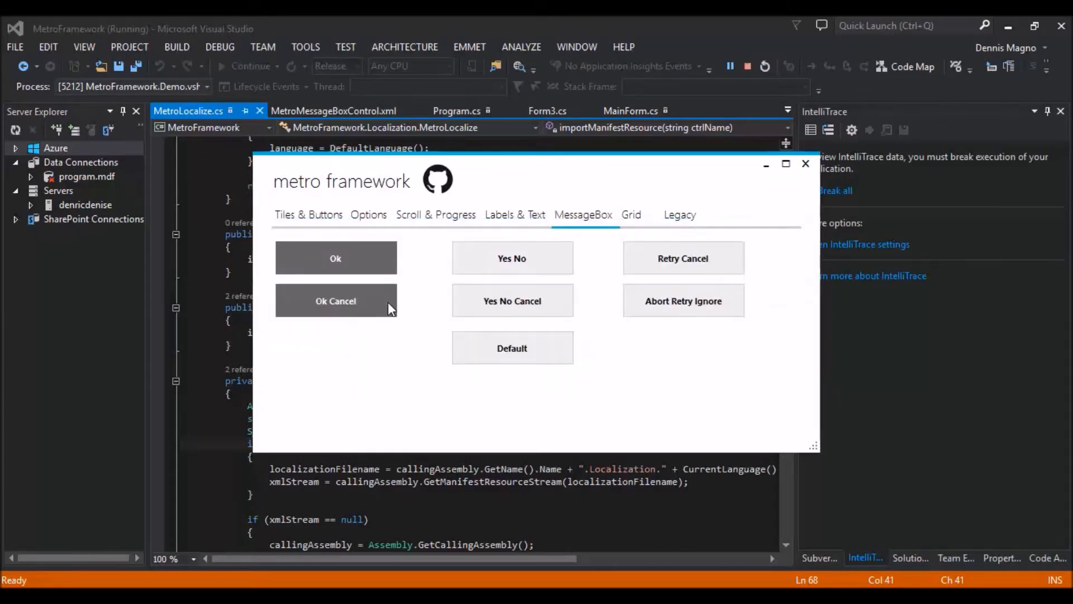
left_click(335, 300)
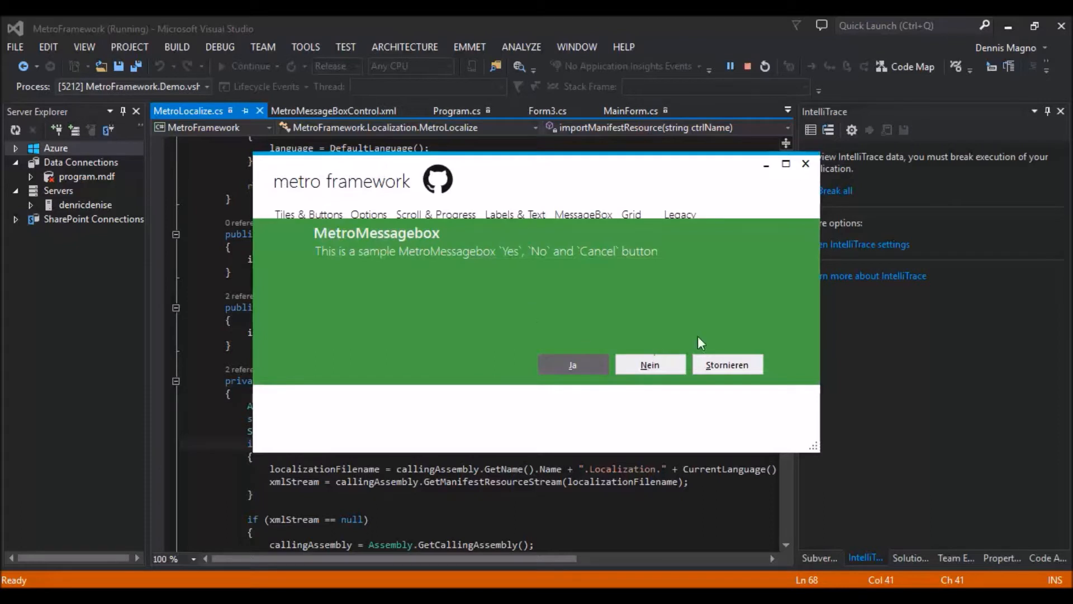
mouse_move(681, 389)
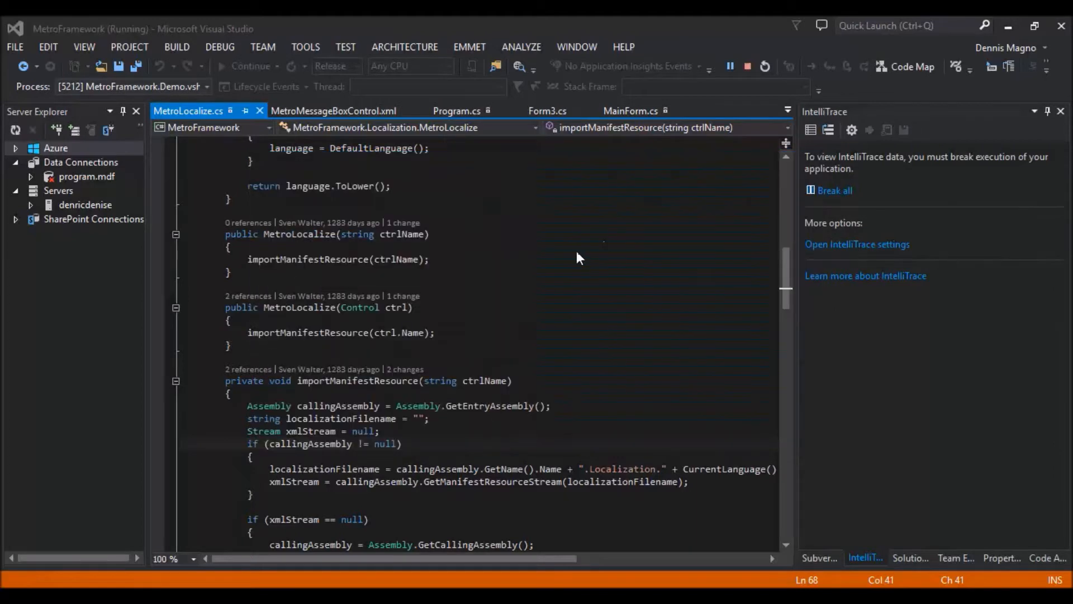
Stop the running demo and select the Localization folder in Solution Explorer
left_click(748, 66)
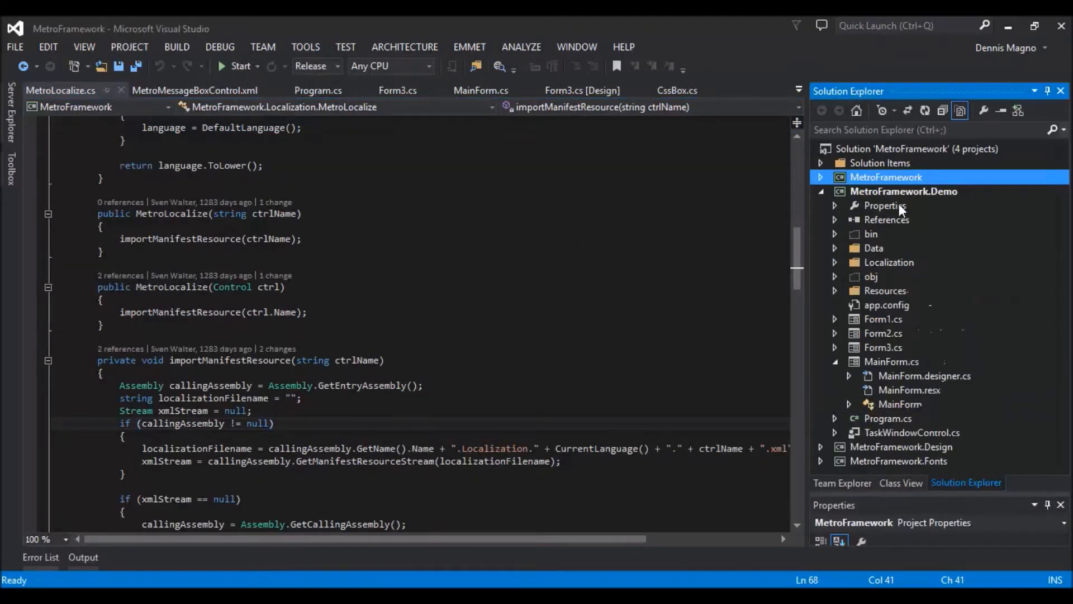
left_click(889, 261)
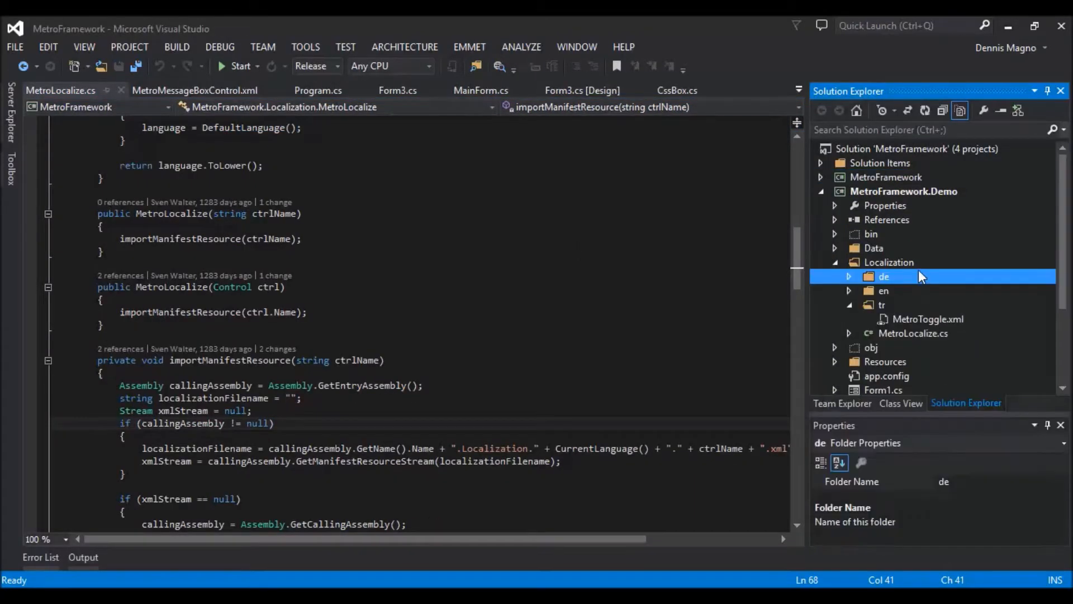
left_click(888, 261)
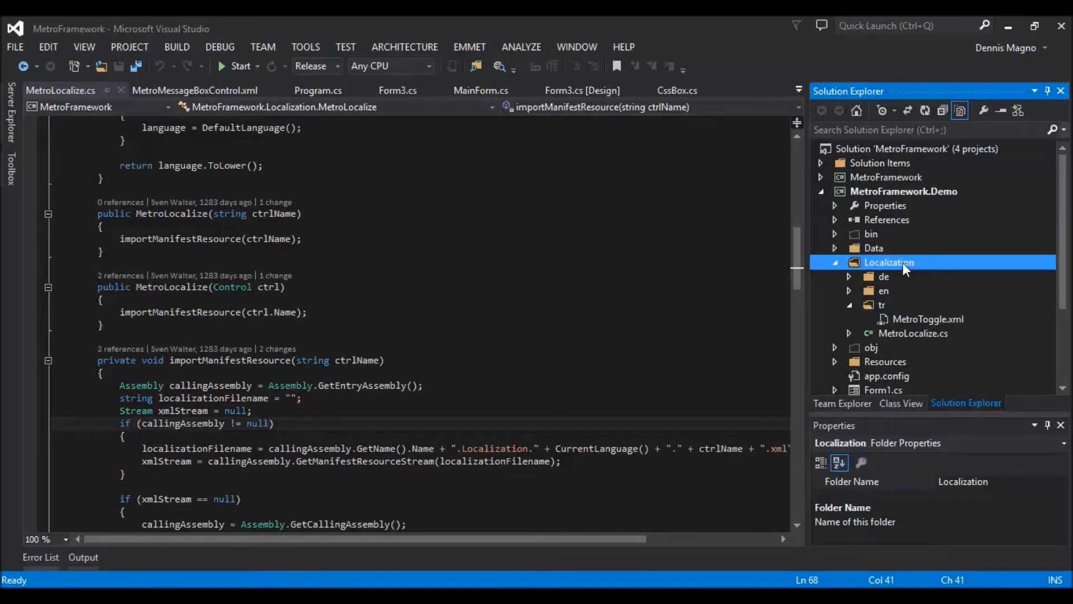
mouse_move(898, 288)
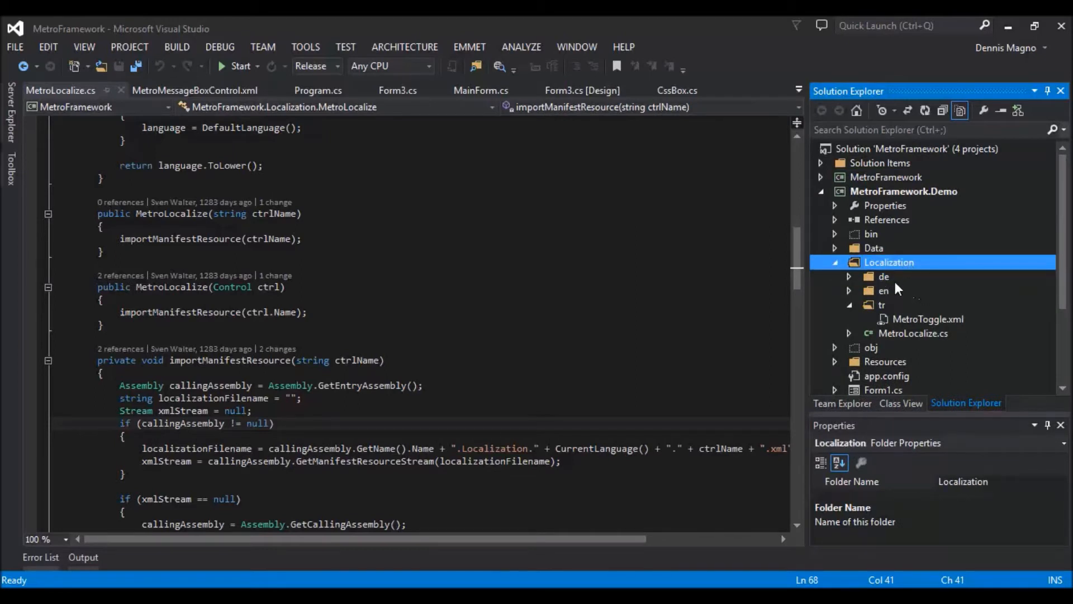
Browse the de, en and tr language folders under Localization
left_click(883, 276)
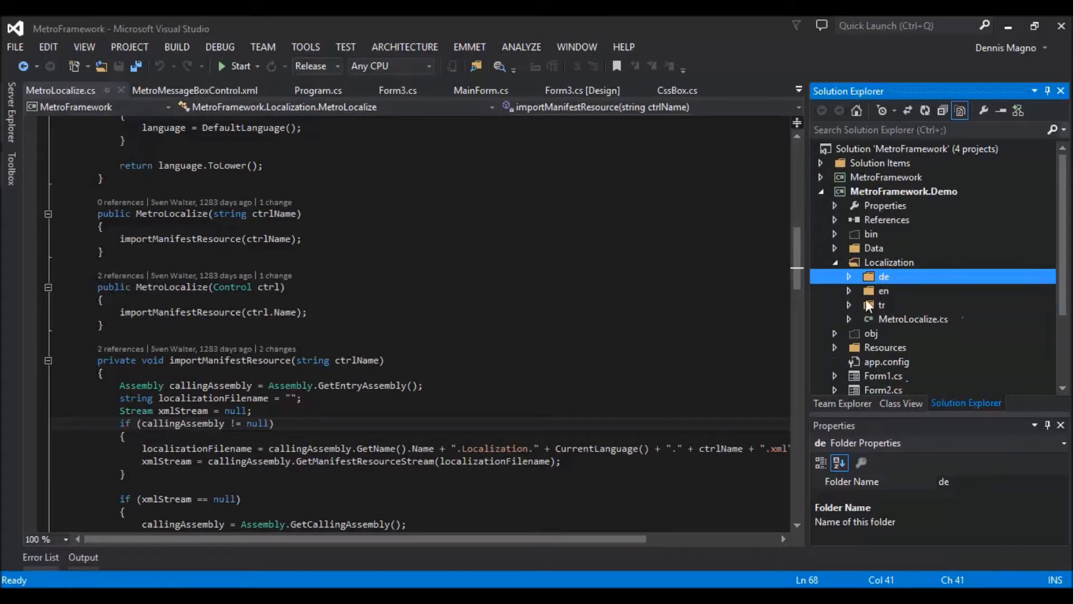
mouse_move(916, 301)
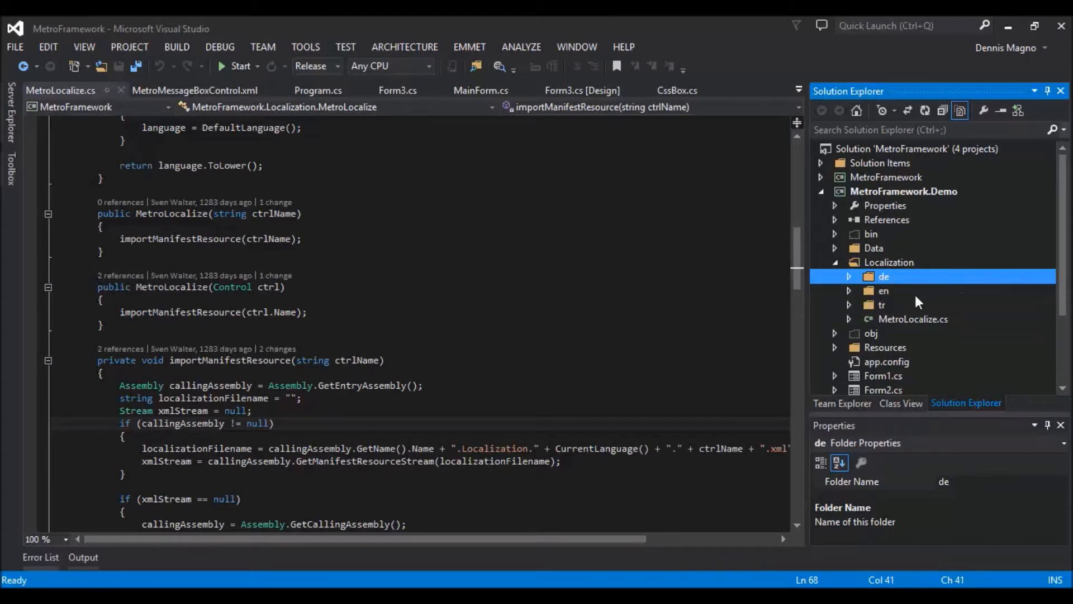
left_click(882, 304)
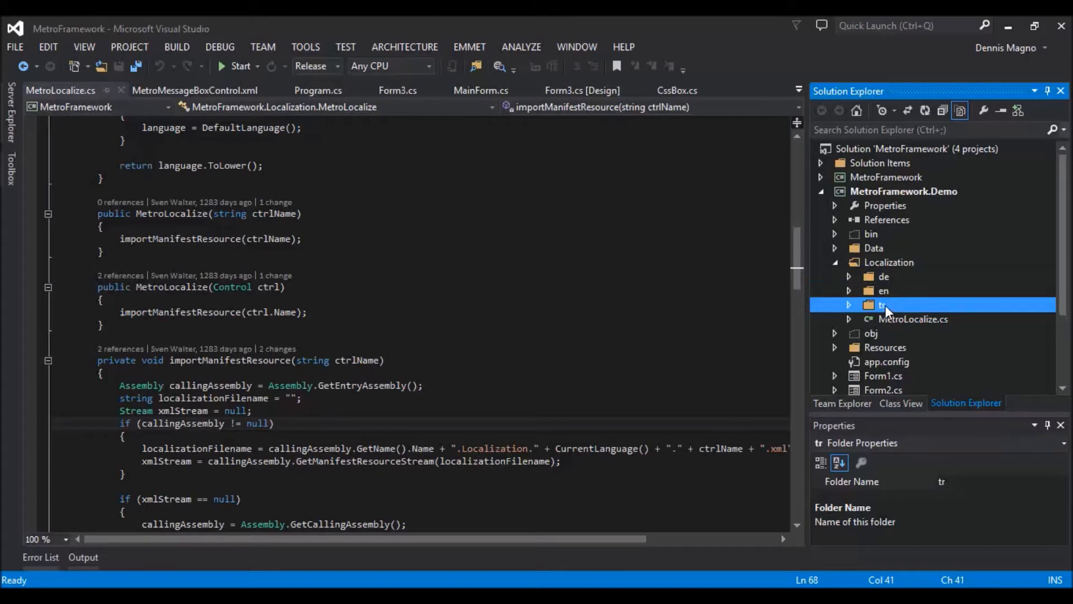
mouse_move(859, 300)
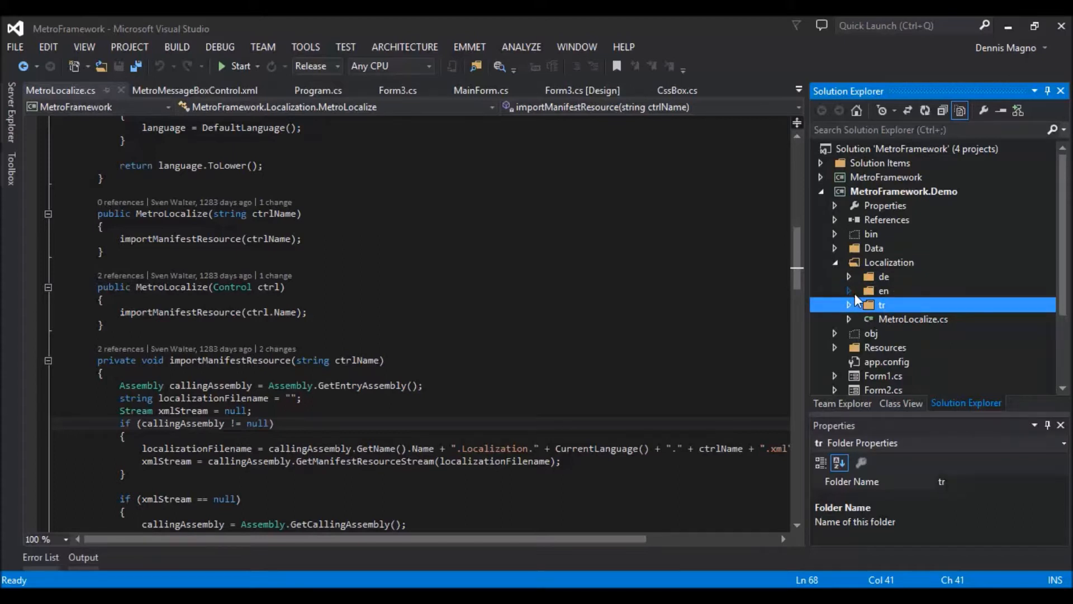
mouse_move(889, 280)
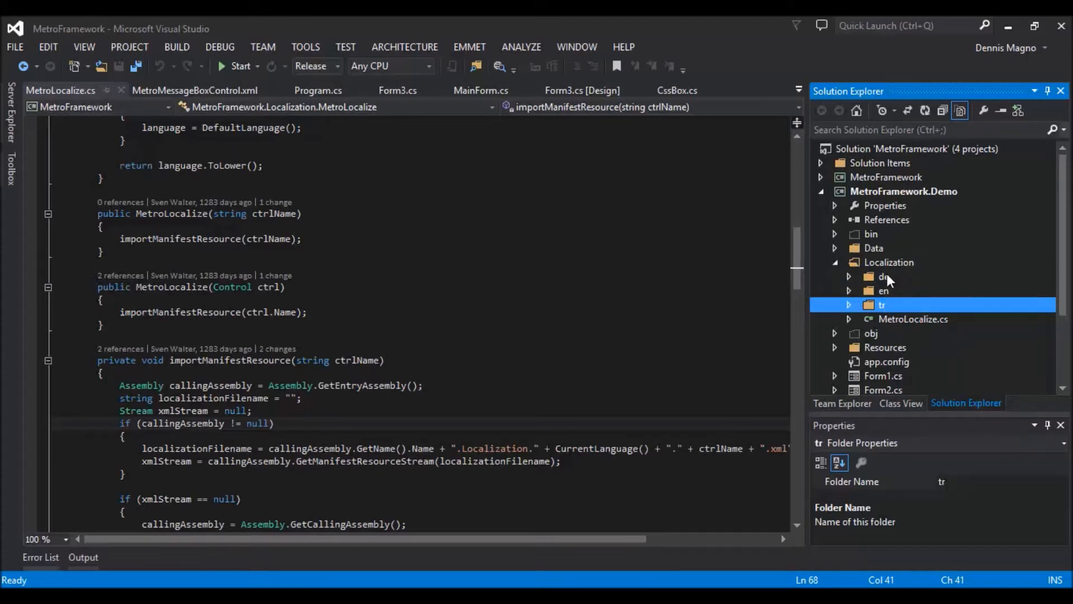
left_click(883, 276)
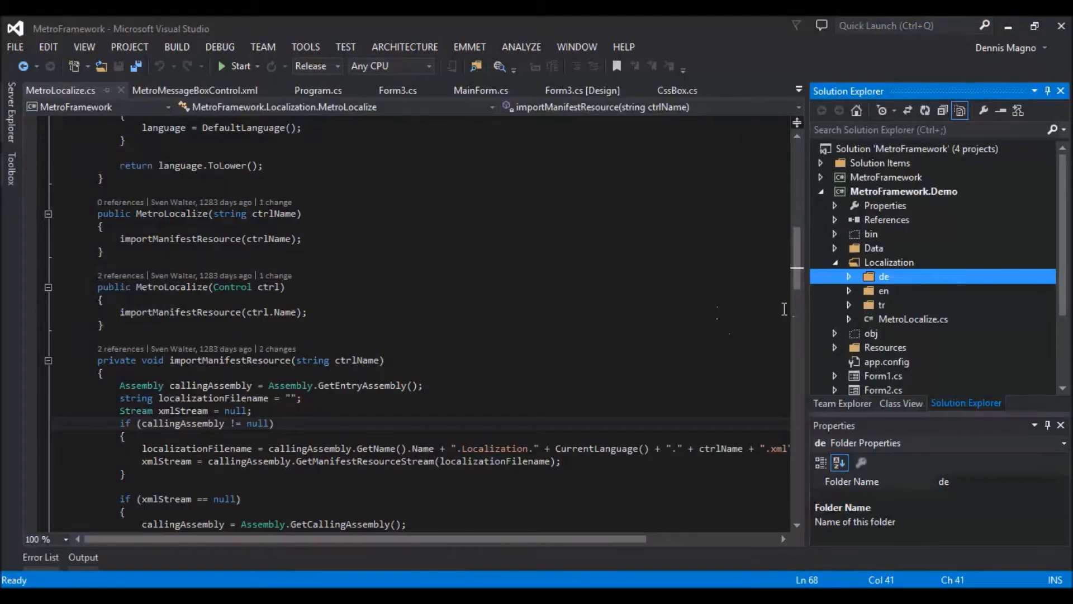
Expand the de folder and check MetroMessageBoxControl.xml and MetroToggle.xml are Embedded Resources
left_click(849, 276)
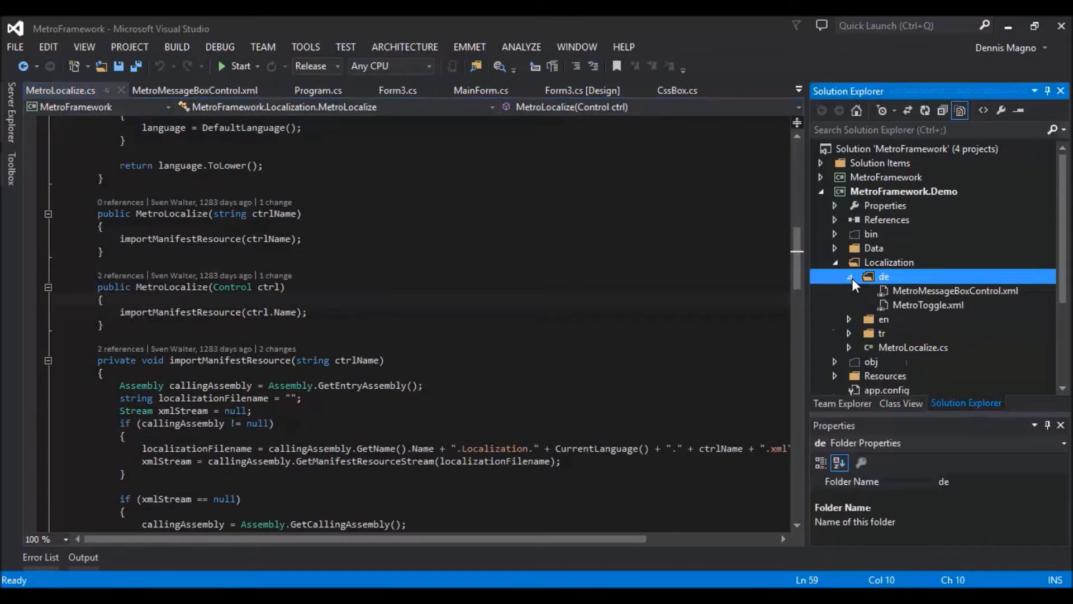
left_click(954, 290)
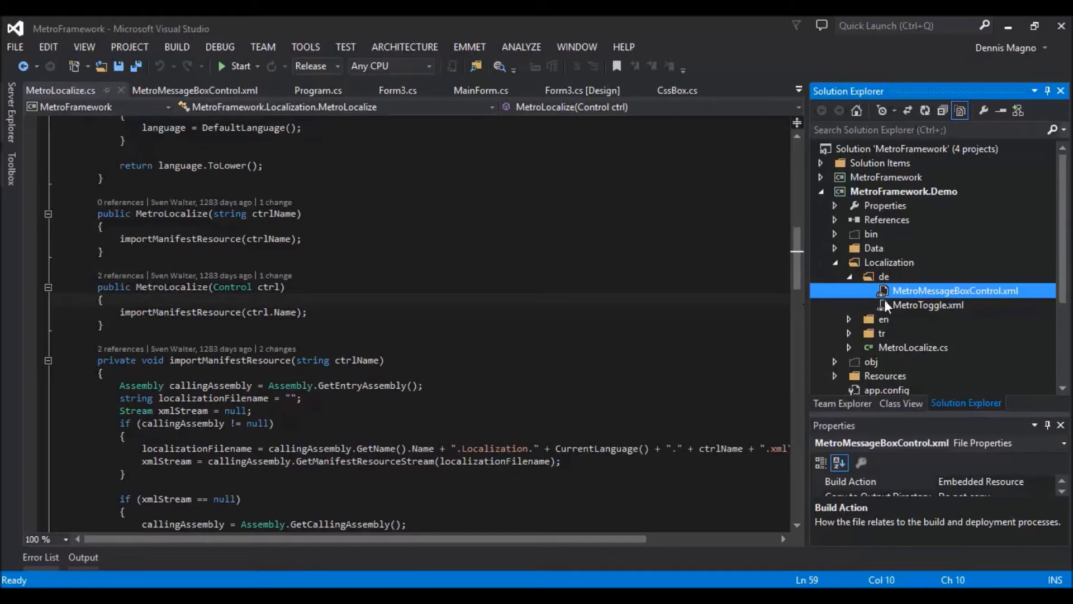
mouse_move(938, 313)
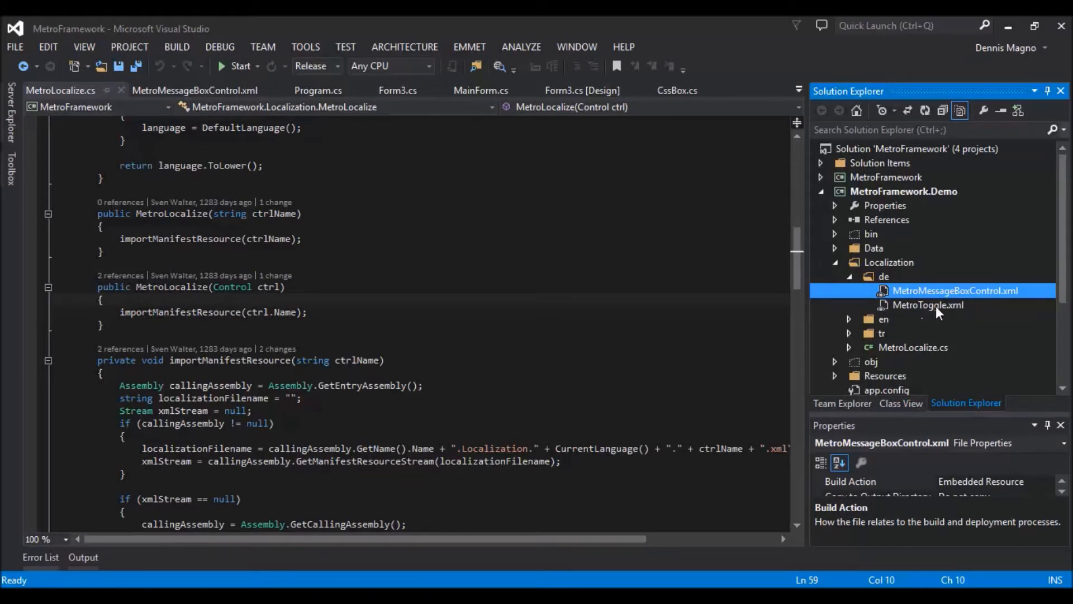
left_click(928, 304)
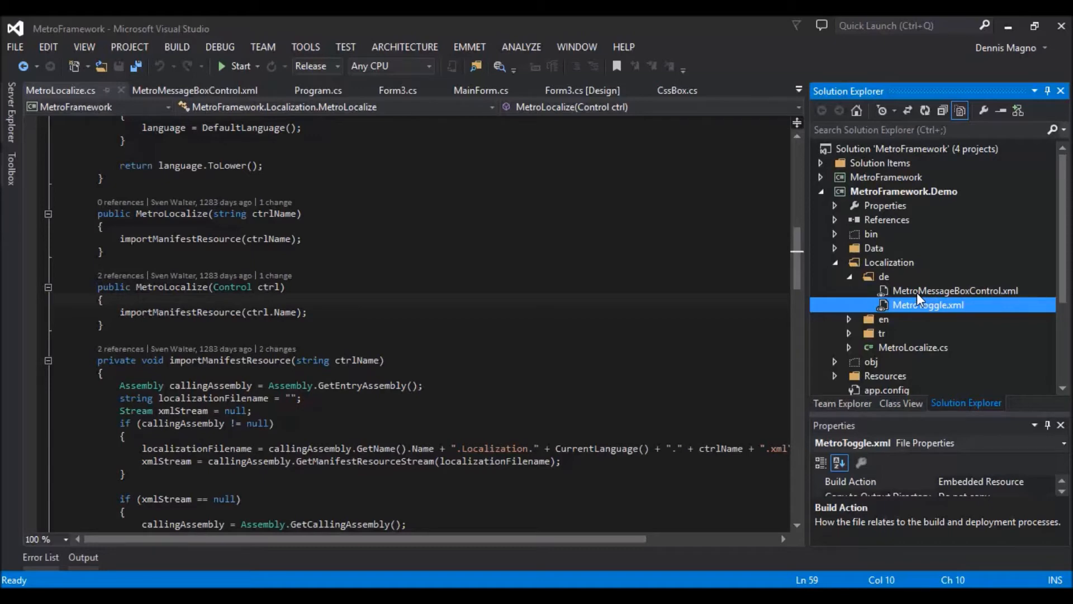
mouse_move(902, 315)
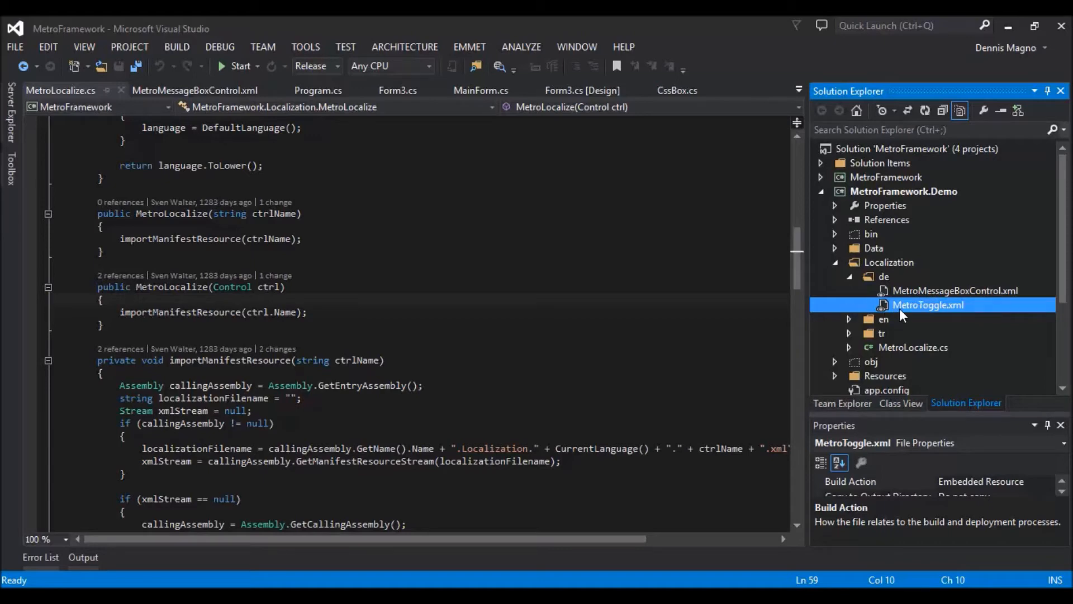
Open the German MetroToggle.xml and select its whole XML content for review
double_click(928, 304)
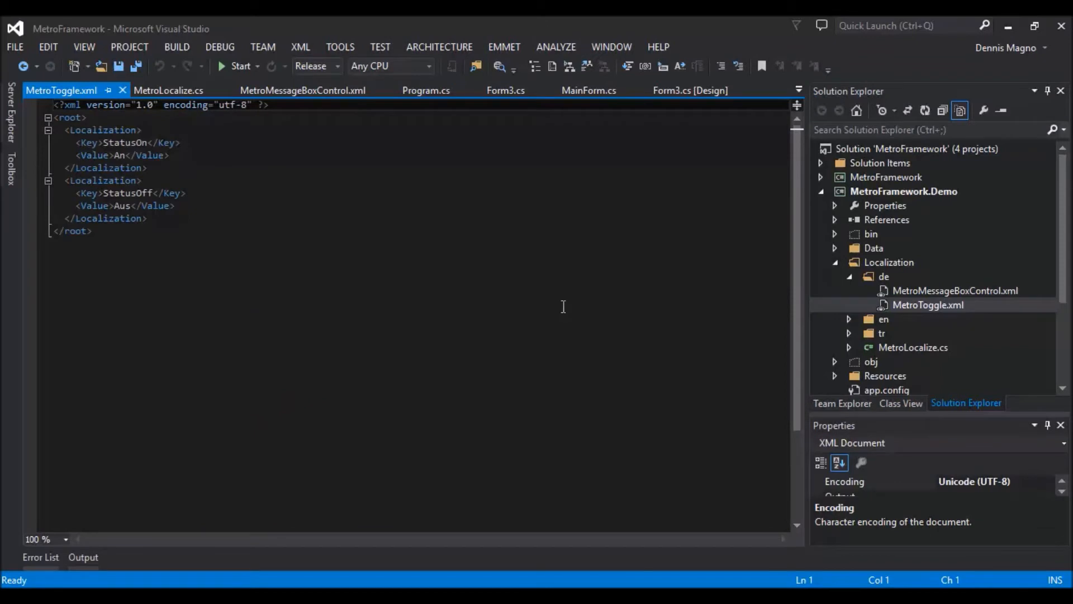
left_click(90, 230)
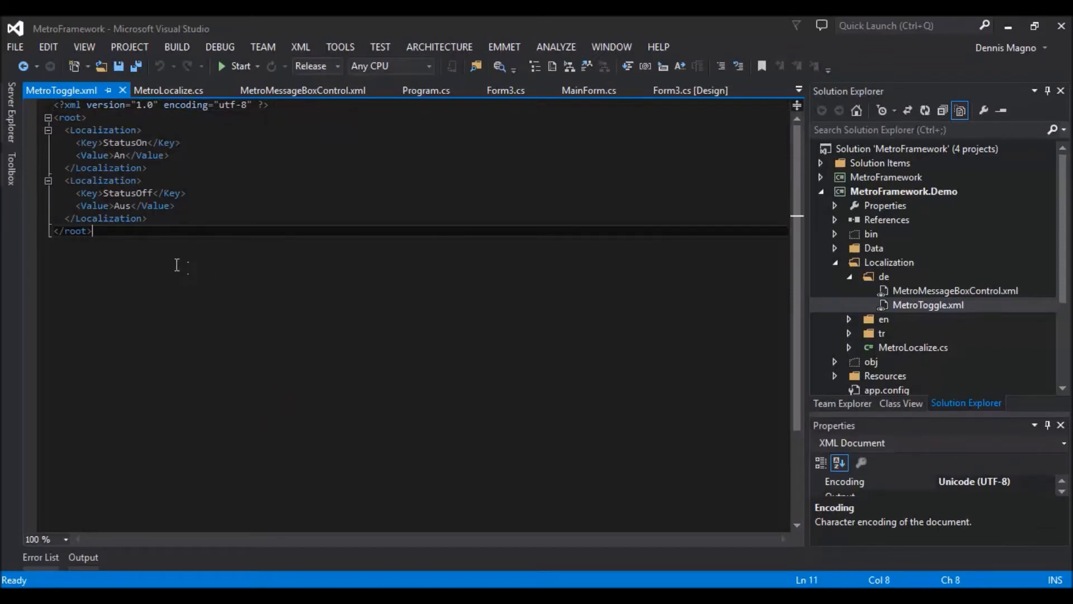
key("ctrl+a")
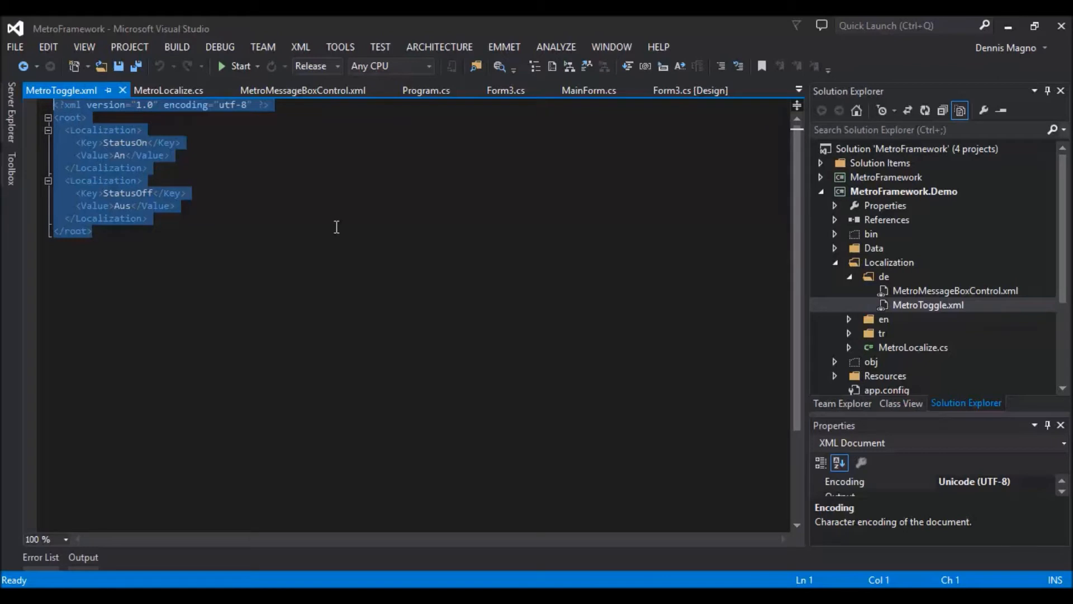
left_click(312, 233)
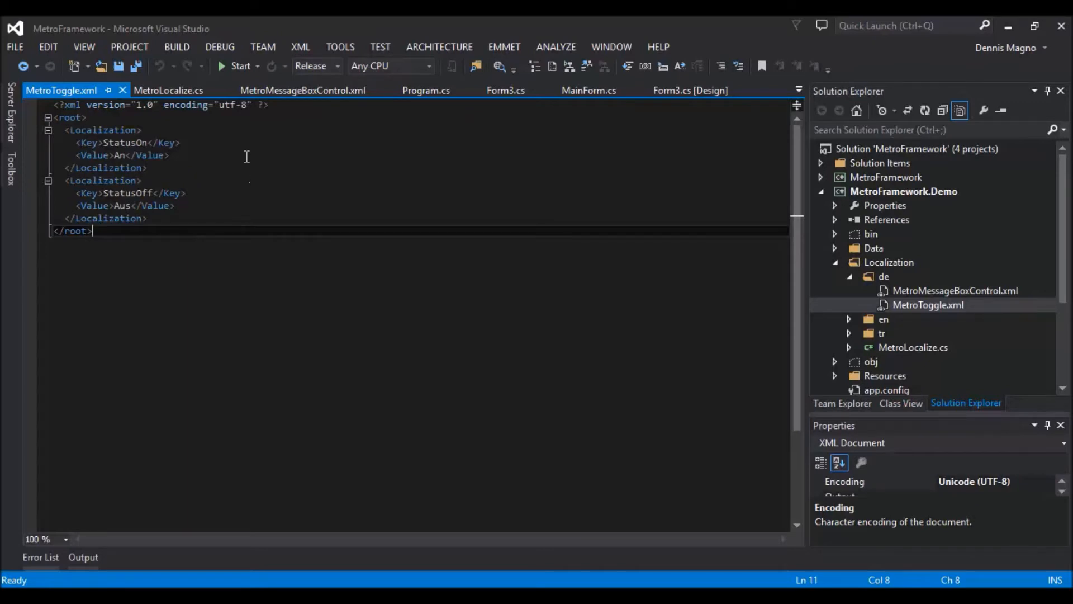
Point out the German toggle values An for StatusOn and Aus for StatusOff
left_click(141, 129)
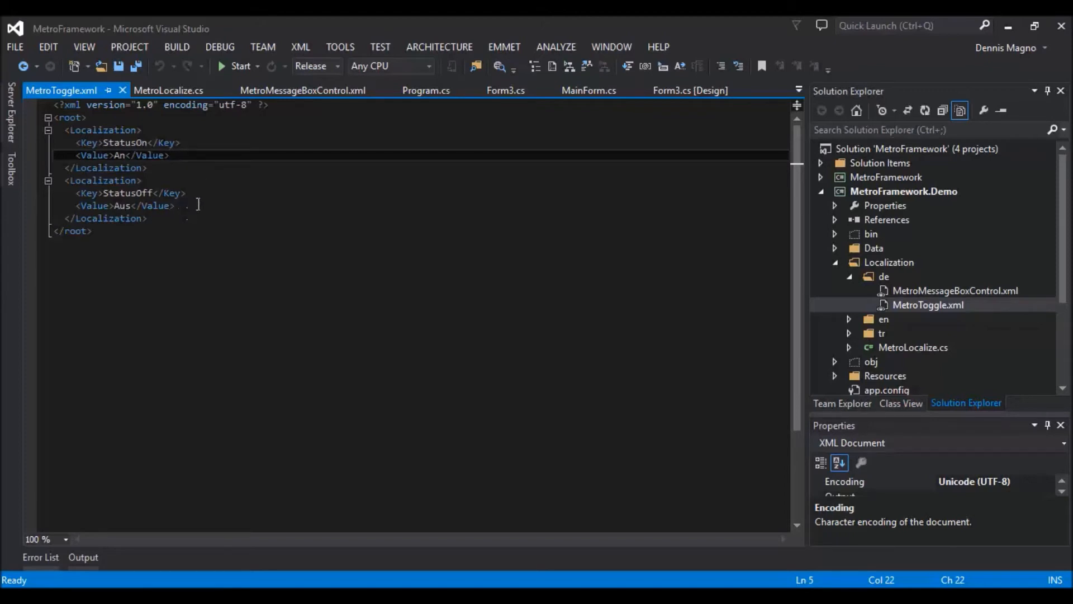
left_click(184, 192)
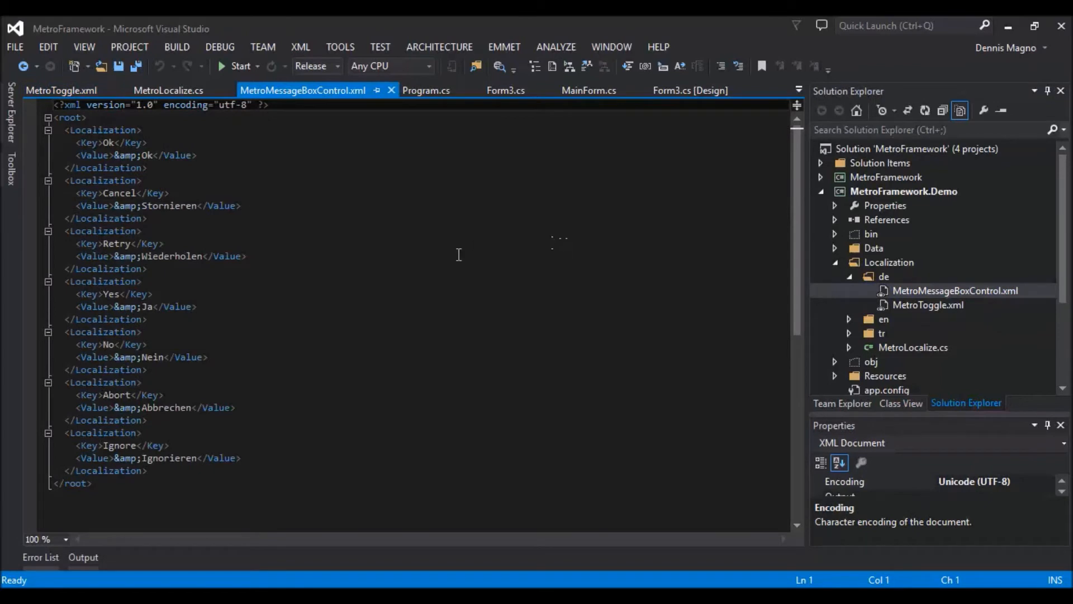
mouse_move(505, 278)
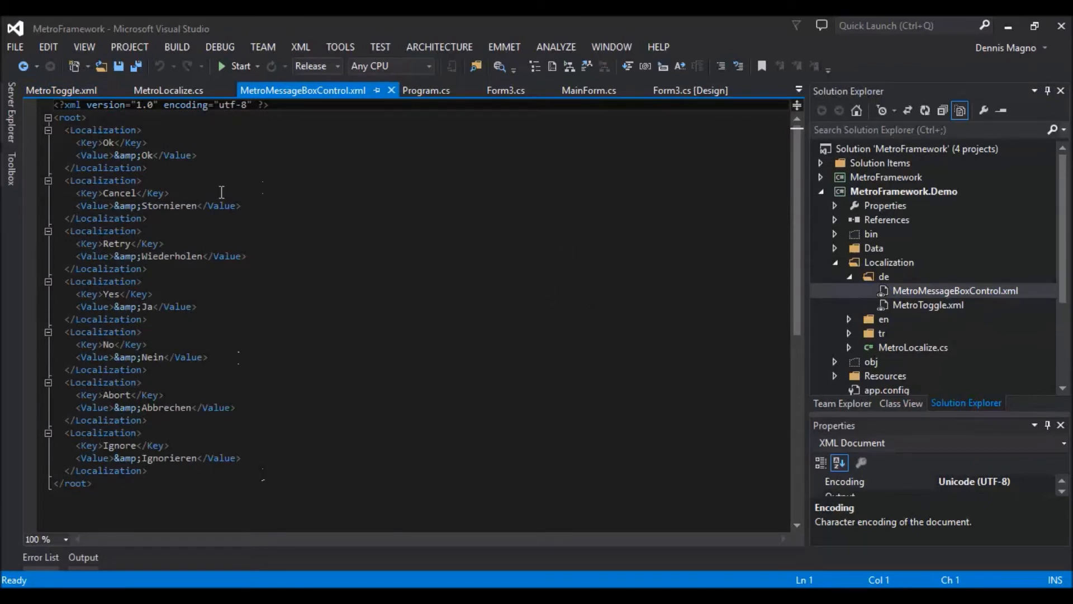
Walk through the German Ok and Stornieren entries in MetroMessageBoxControl.xml
left_click(159, 130)
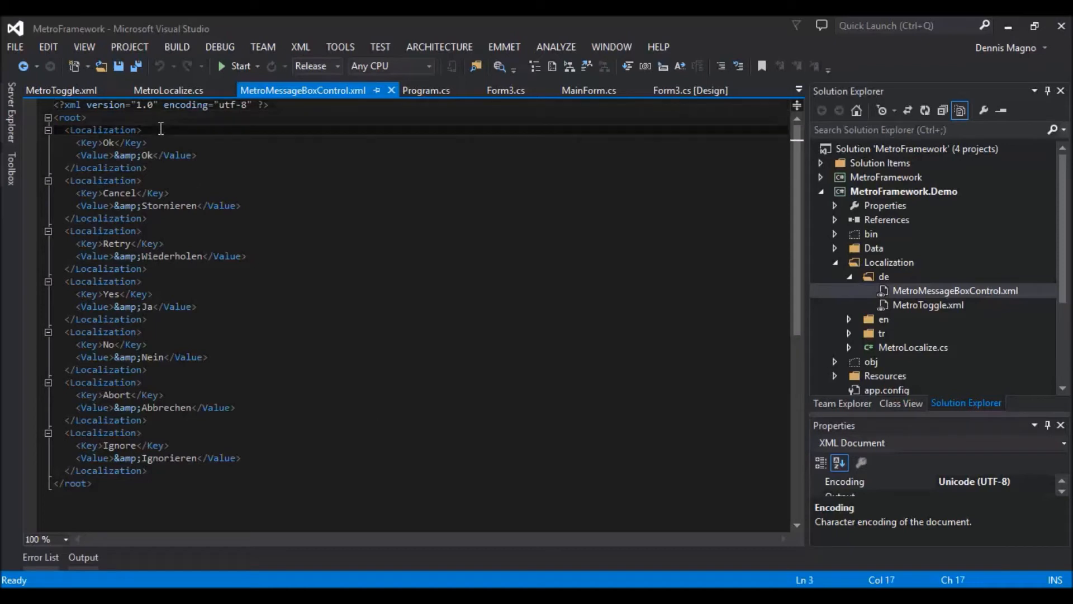
left_click(171, 142)
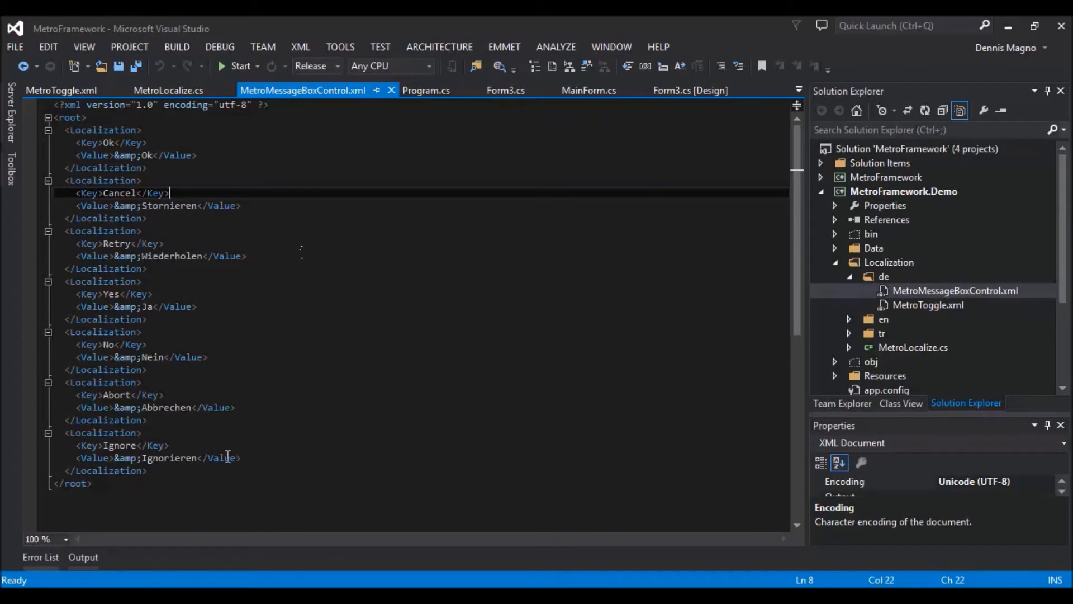
mouse_move(221, 395)
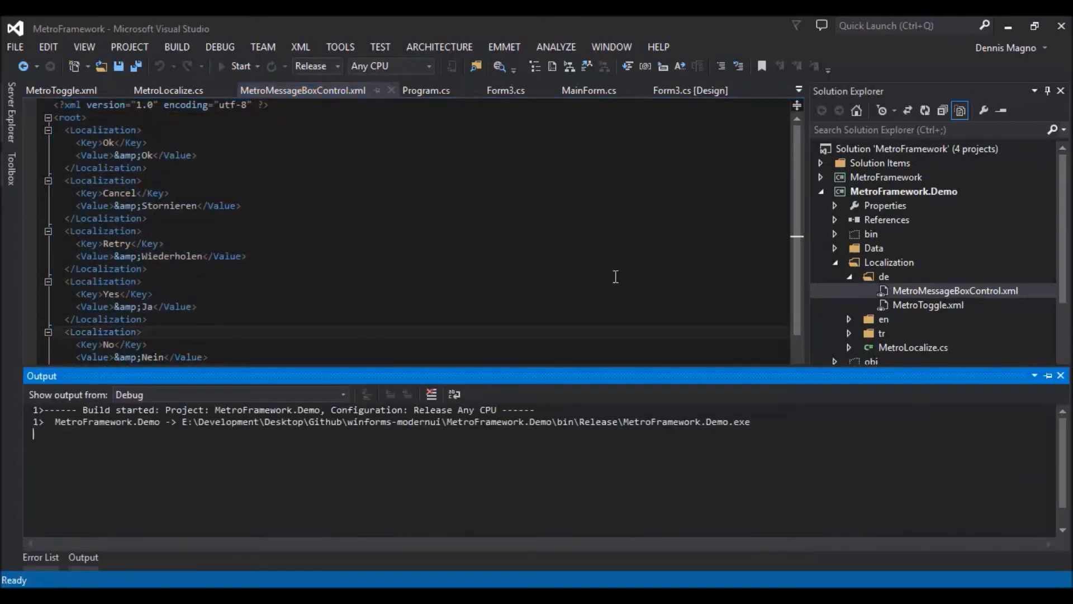
Run the demo, show the Yes/No message box with Ja and Nein, and answer Nein
left_click(240, 66)
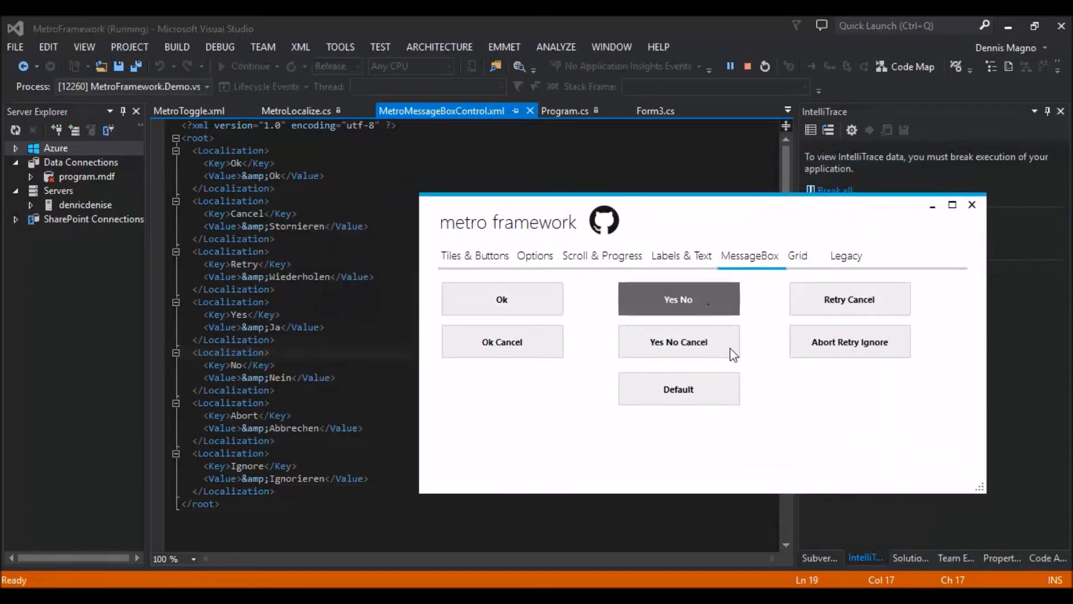
left_click(677, 299)
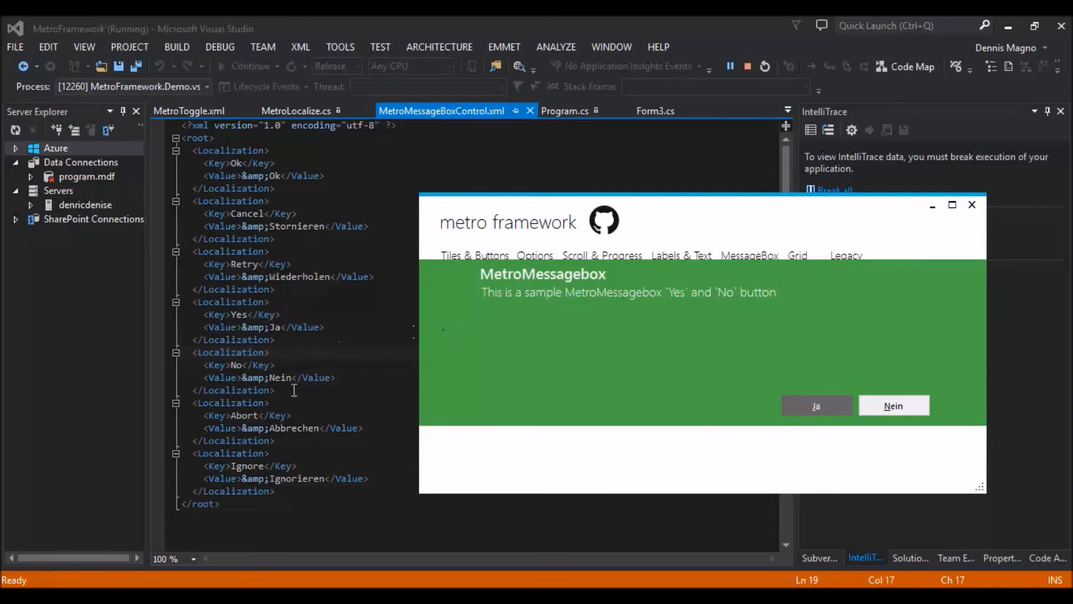
mouse_move(1063, 479)
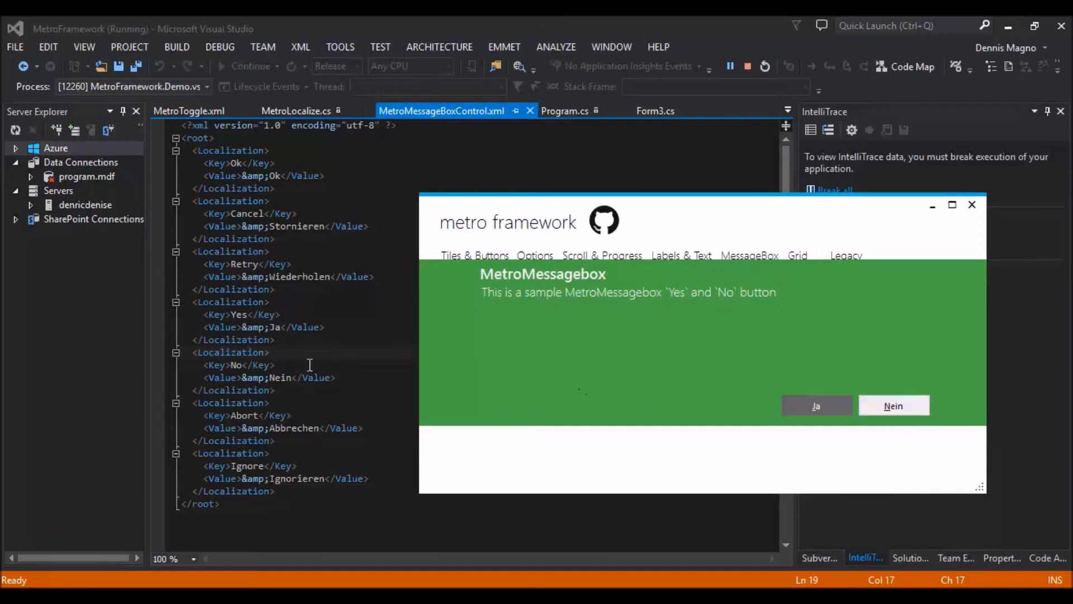
mouse_move(893, 404)
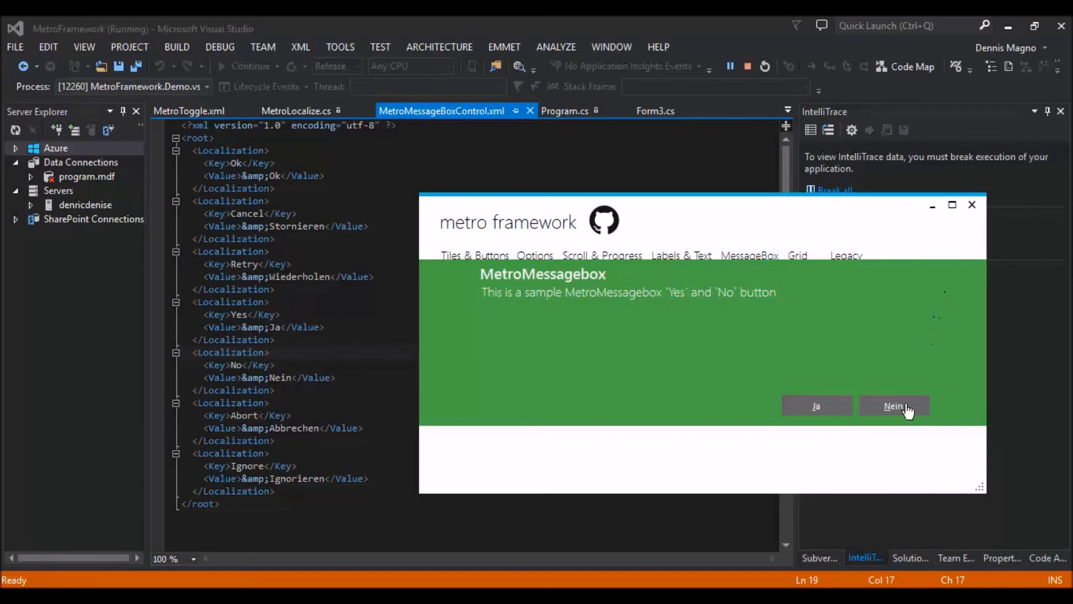
left_click(893, 404)
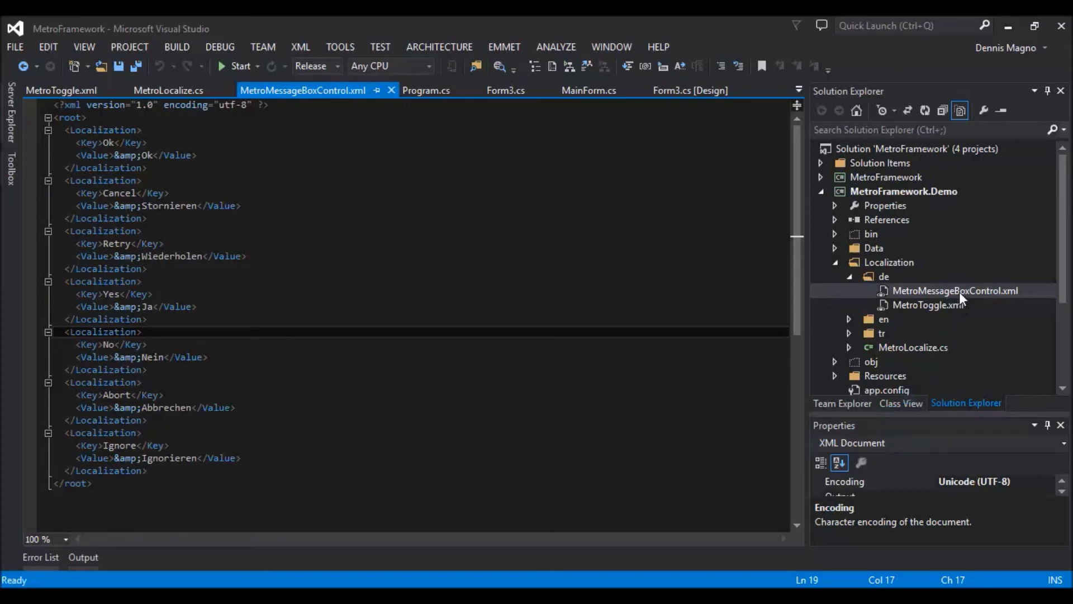
Set MetroMessageBoxControl.xml's Build Action to Embedded Resource in Properties
left_click(954, 291)
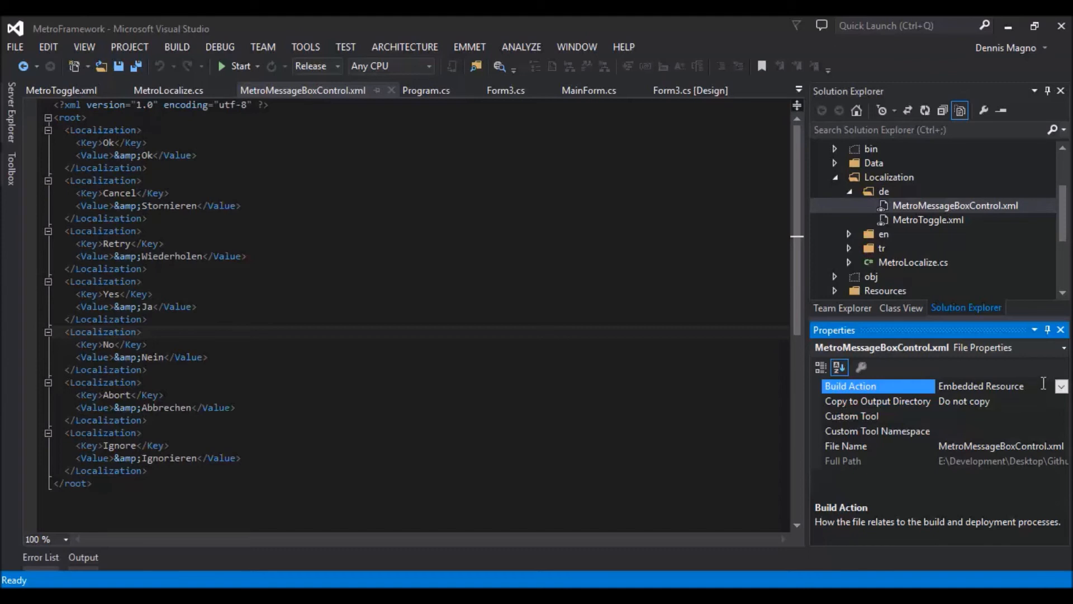
left_click(928, 220)
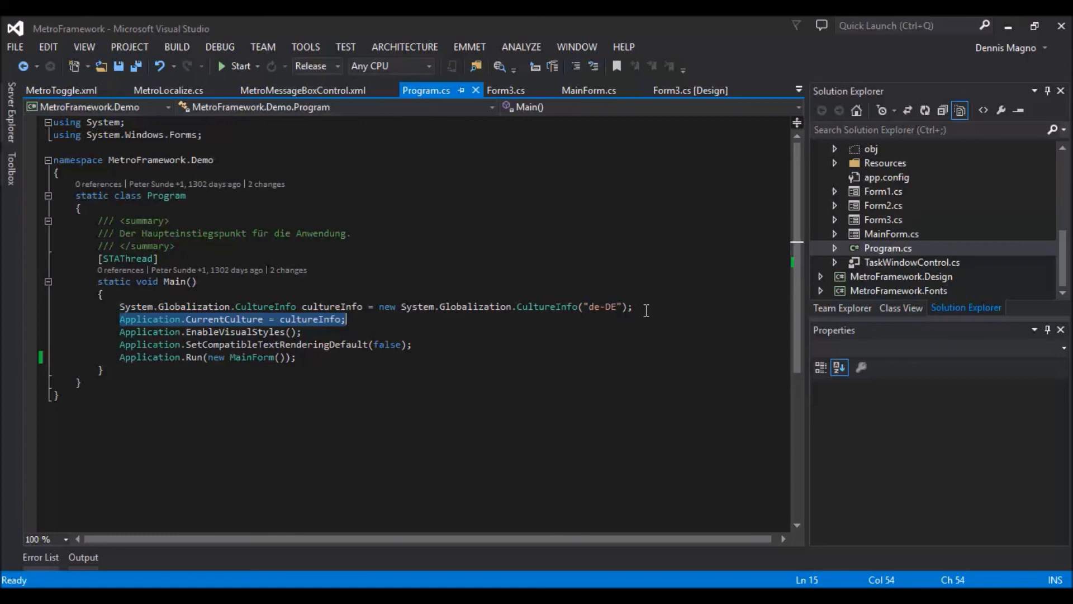
Highlight the CultureInfo("de-DE") and Application.CurrentCulture lines in Main
left_click(303, 331)
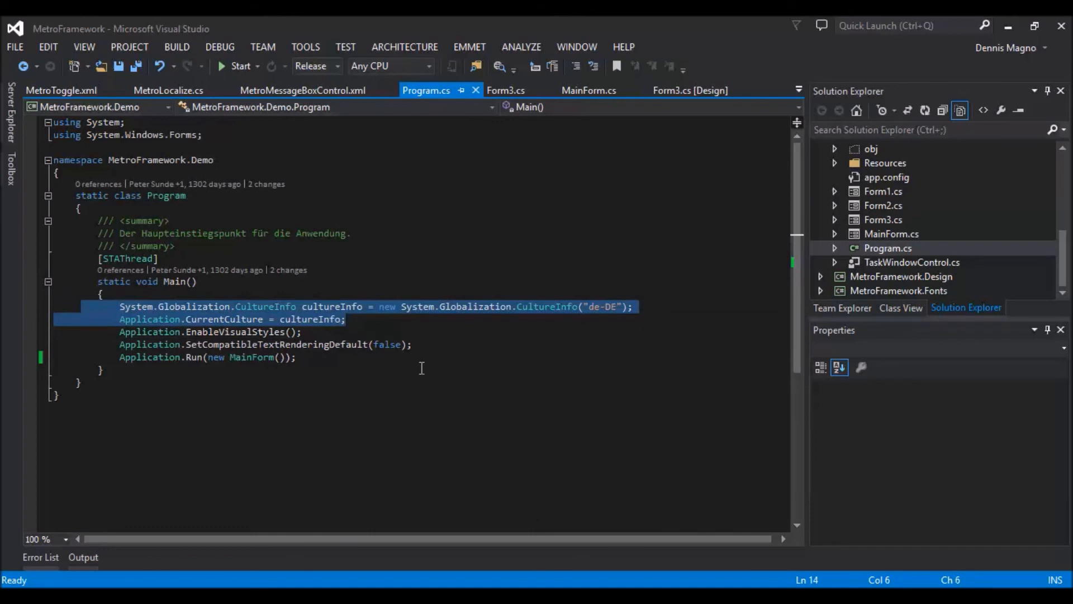
mouse_move(61, 306)
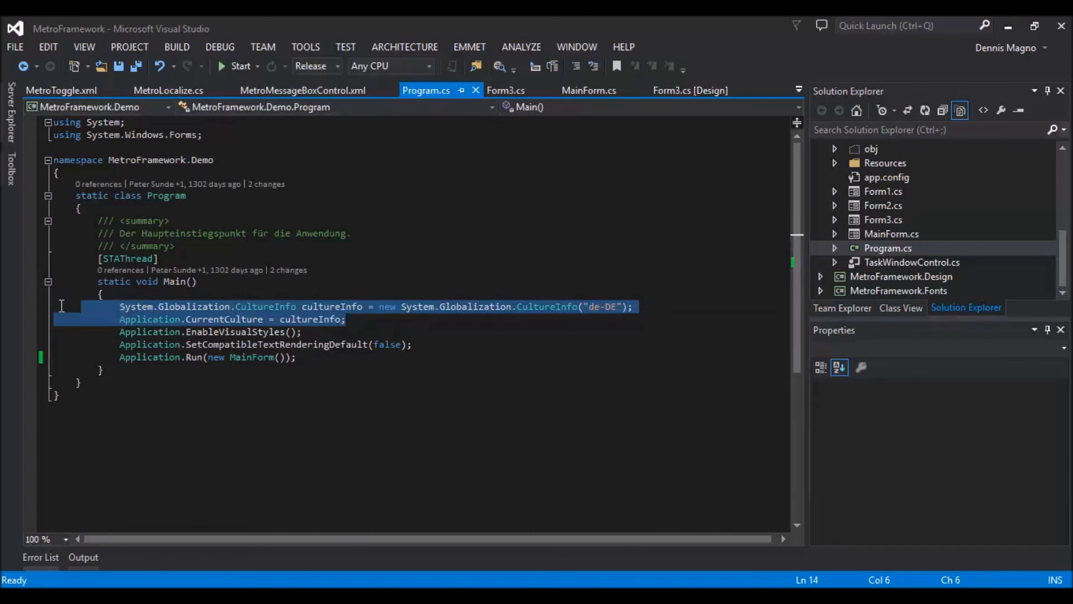